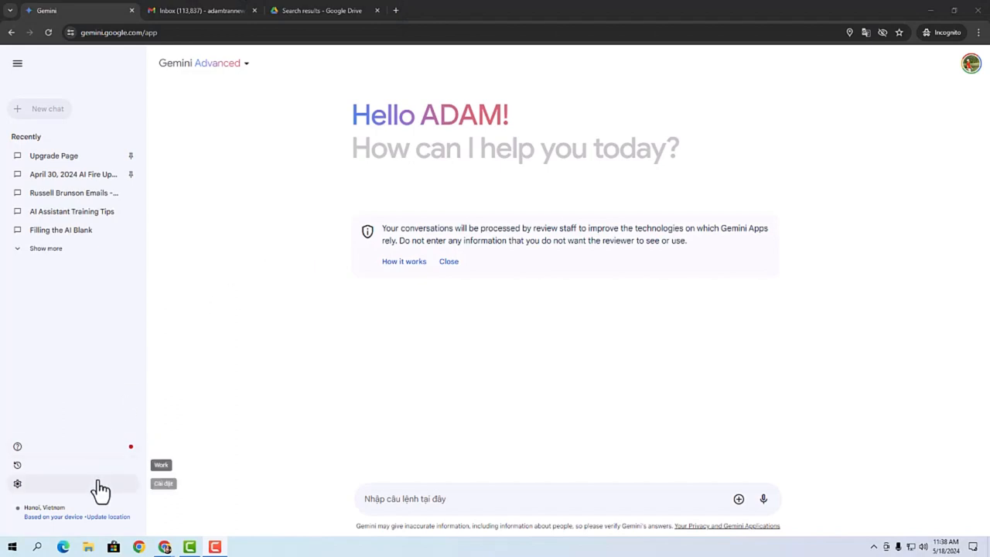
- Enable the Google Workspace extension and confirm connecting it to Gemini
{"action": "left_click", "coordinate": [17, 482]}
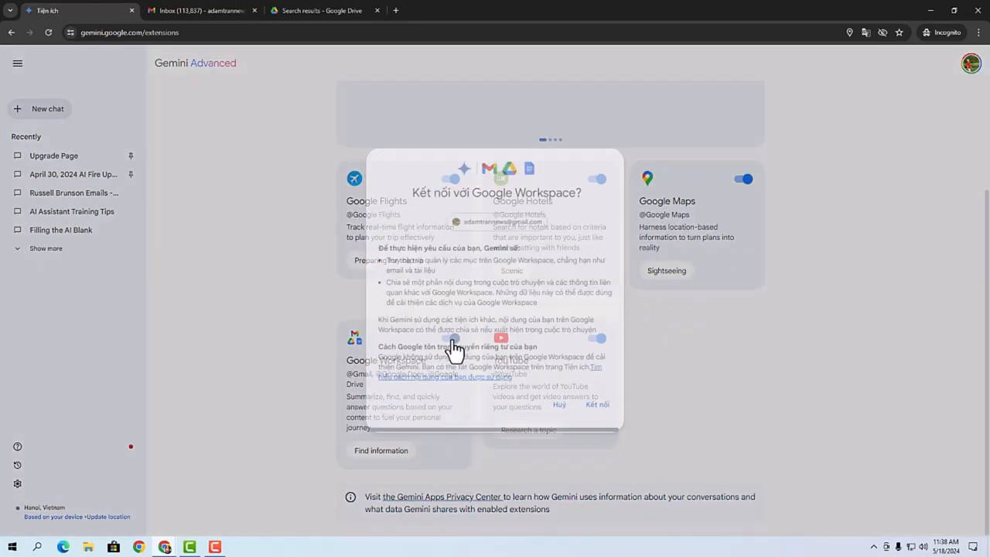
{"action": "left_click", "coordinate": [597, 404]}
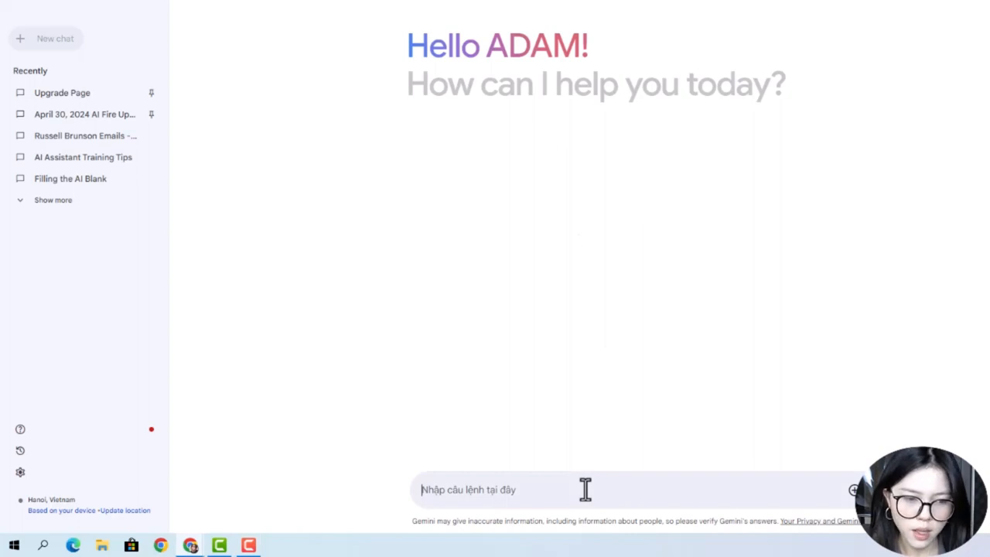
{"action": "right_click", "coordinate": [584, 488]}
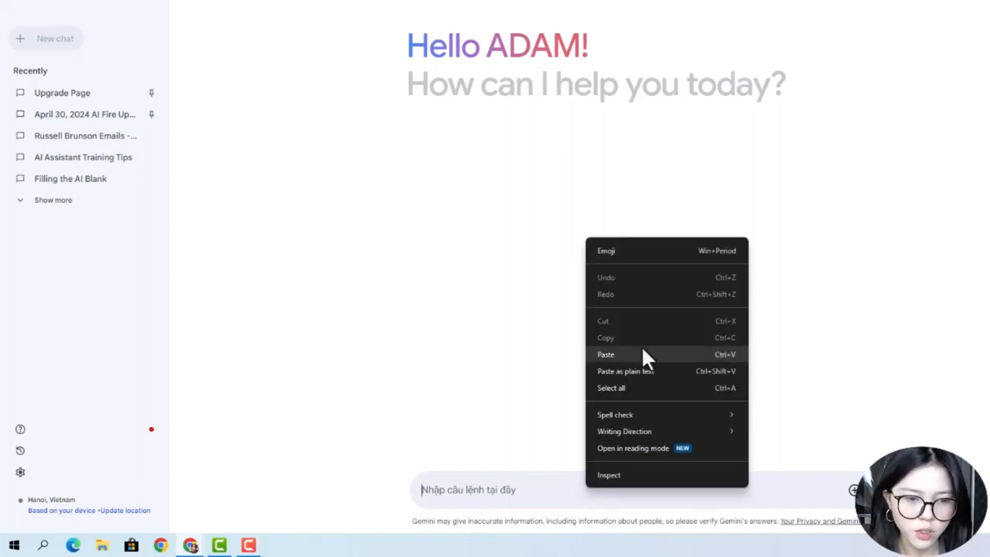
{"action": "left_click", "coordinate": [607, 355]}
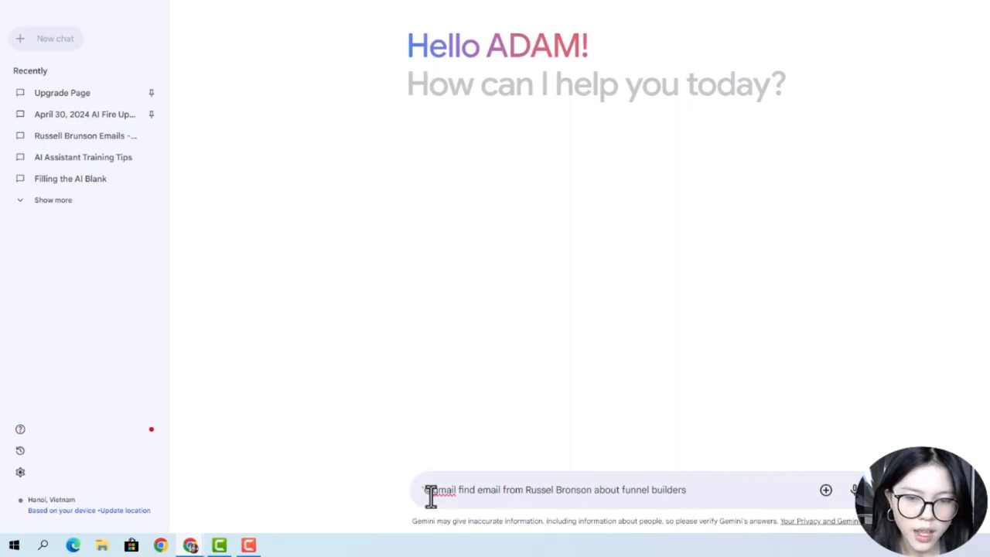
{"action": "left_click_drag", "start_coordinate": [456, 489], "coordinate": [585, 488]}
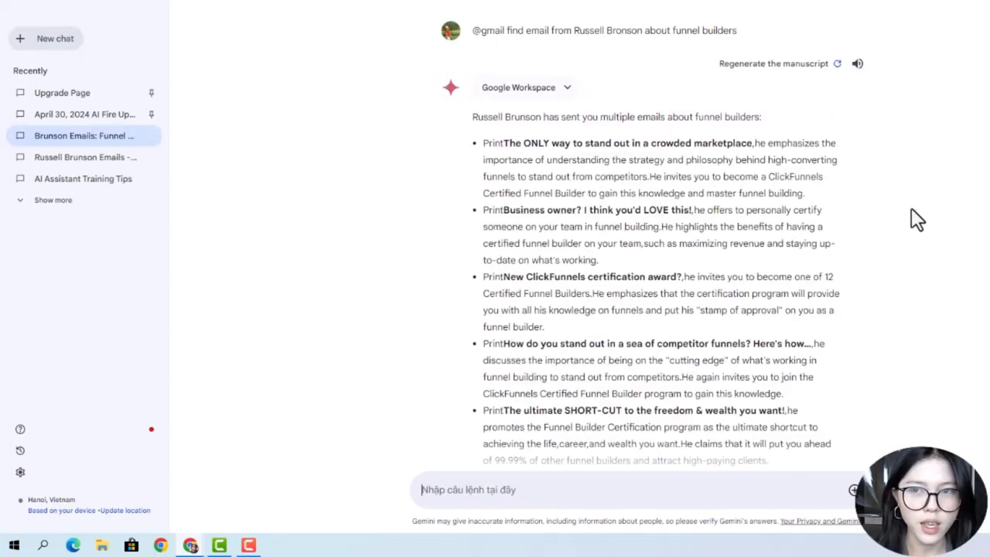
{"action": "mouse_move", "coordinate": [888, 273]}
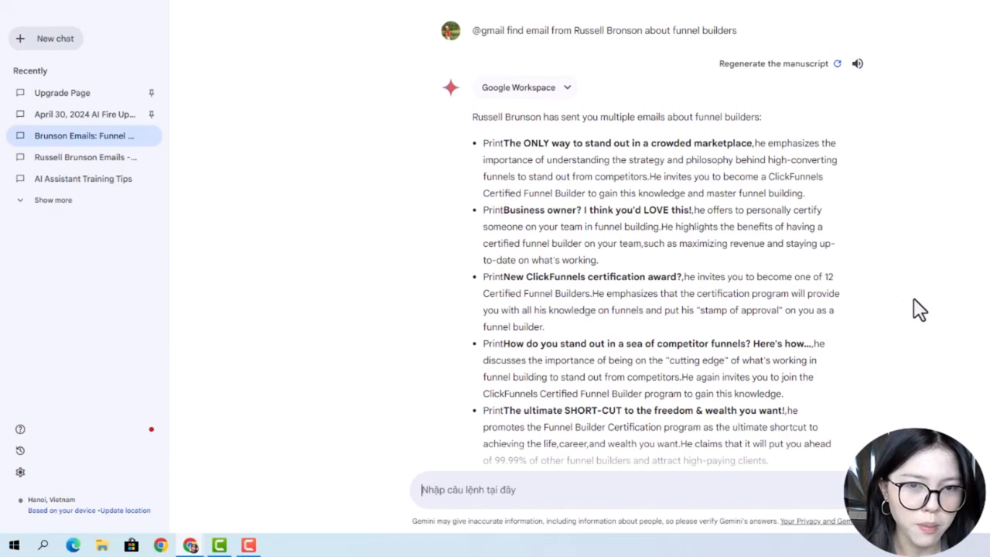
{"action": "mouse_move", "coordinate": [905, 321]}
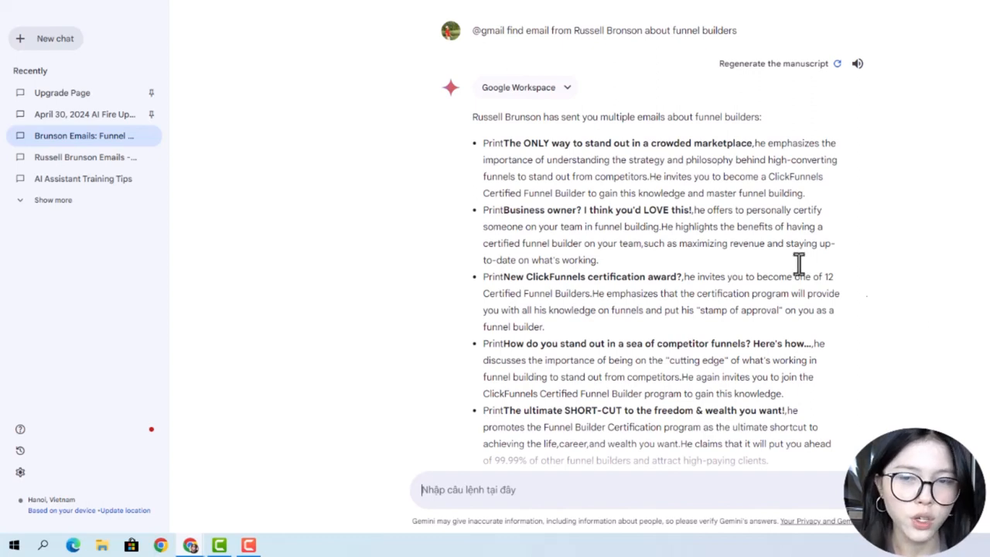
{"action": "mouse_move", "coordinate": [478, 167]}
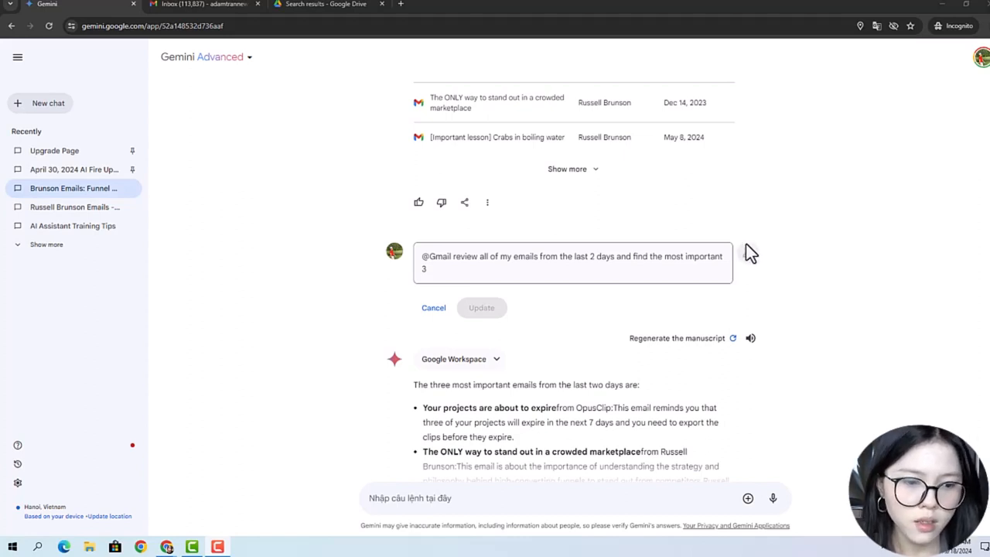
{"action": "mouse_move", "coordinate": [812, 272]}
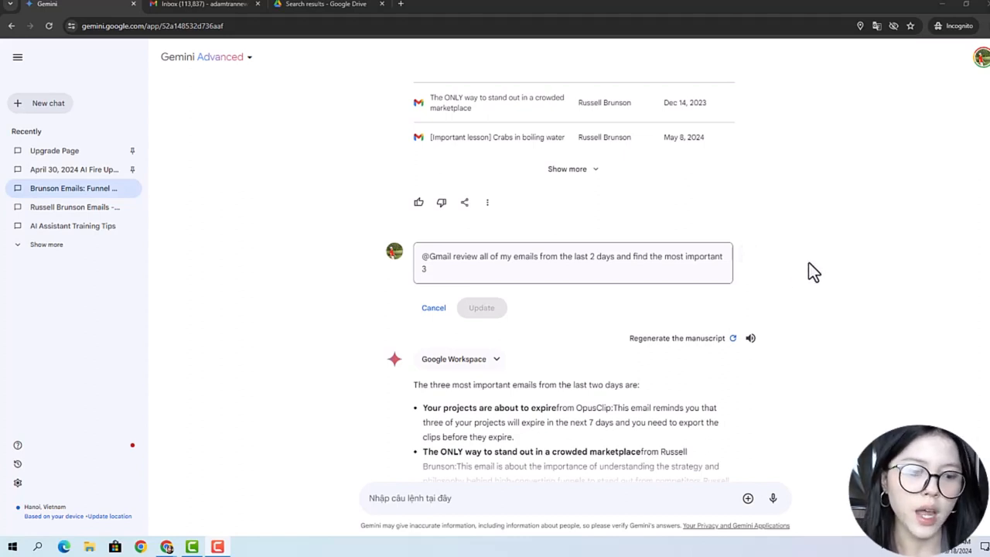
{"action": "mouse_move", "coordinate": [835, 315]}
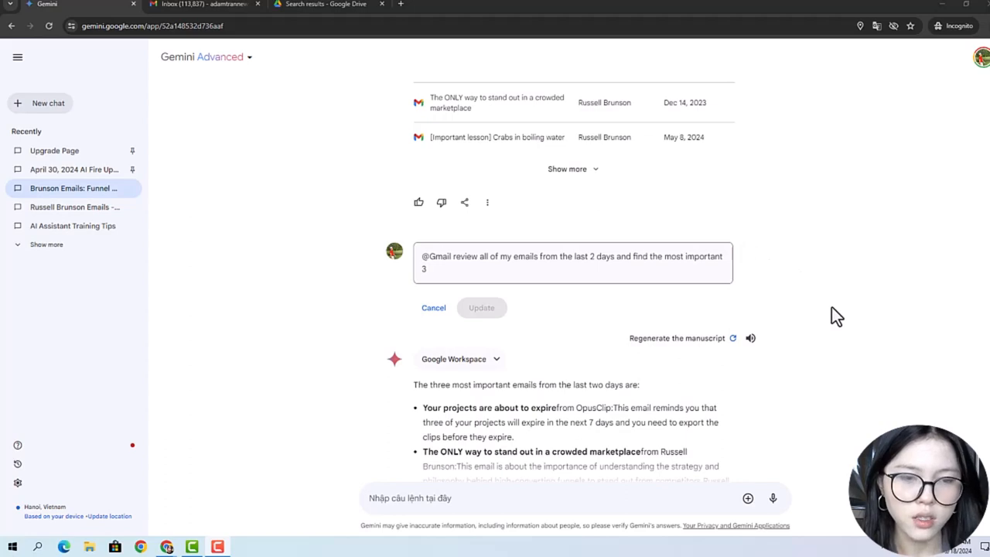
- Scroll through the three-important-emails answer down to its Gmail sources
{"action": "scroll", "scroll_direction": "down", "scroll_amount": 3}
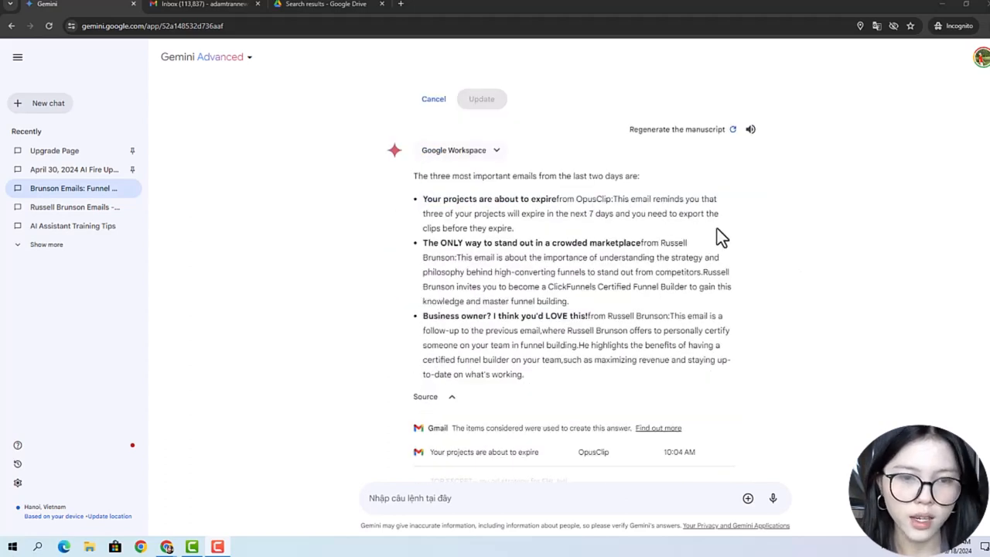
{"action": "mouse_move", "coordinate": [761, 296]}
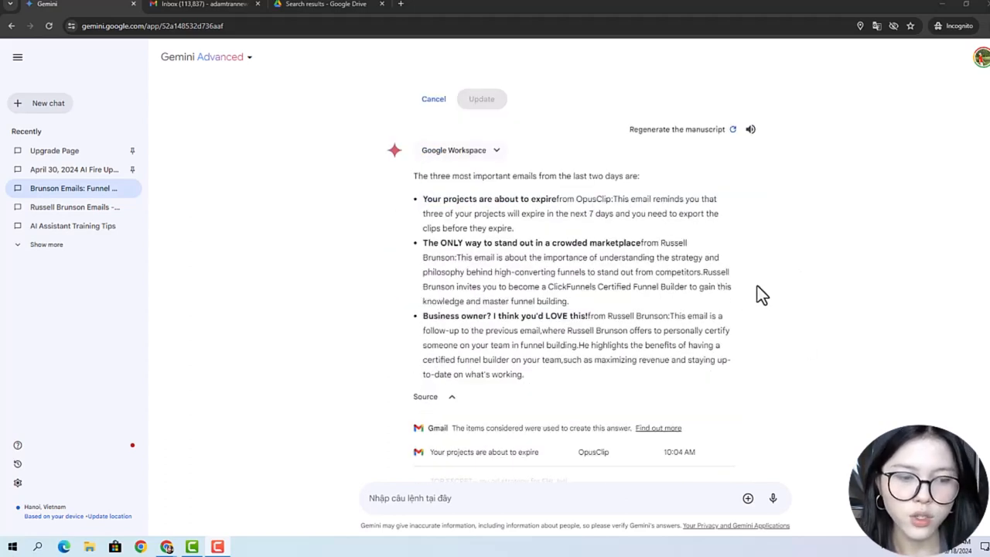
{"action": "scroll", "scroll_direction": "down", "scroll_amount": 3}
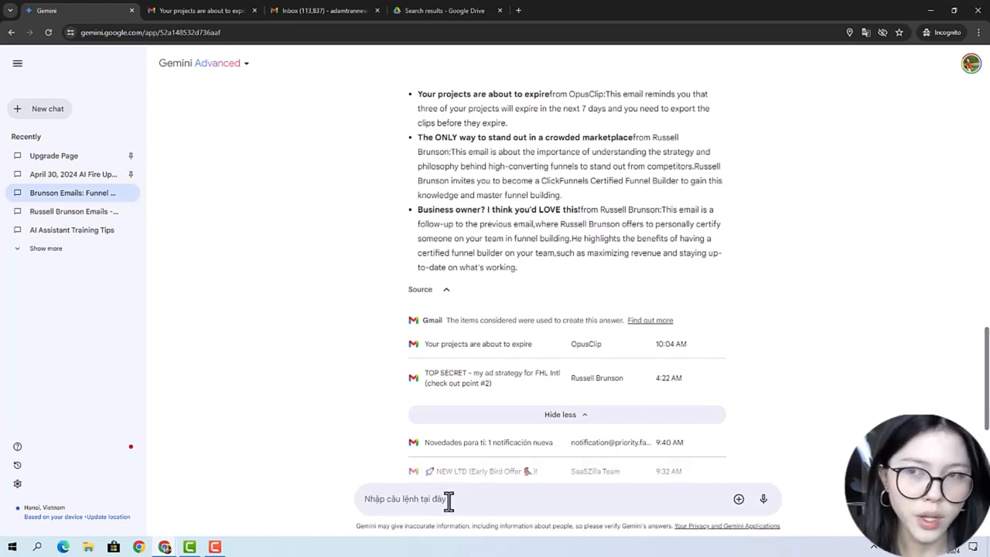
{"action": "mouse_move", "coordinate": [436, 498]}
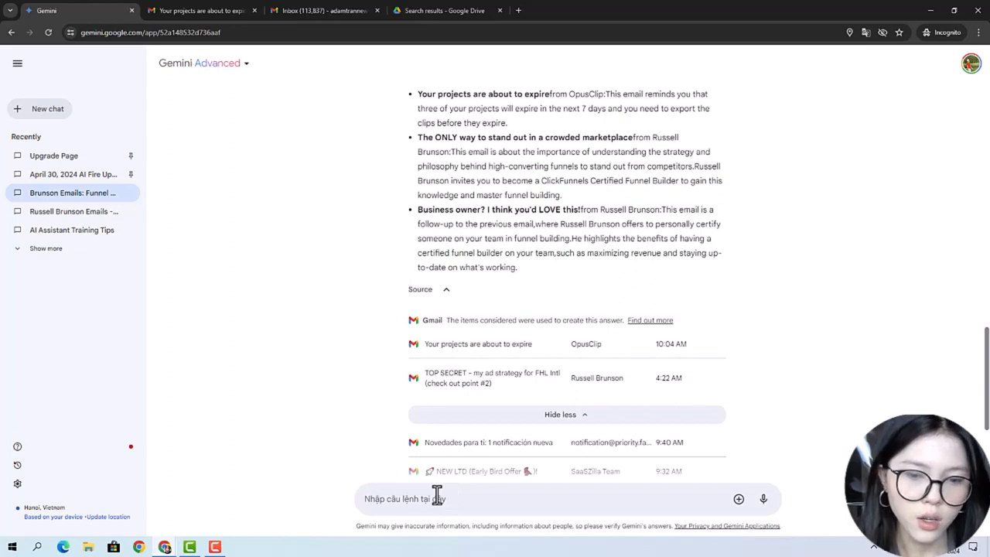
{"action": "type", "text": "@goo"}
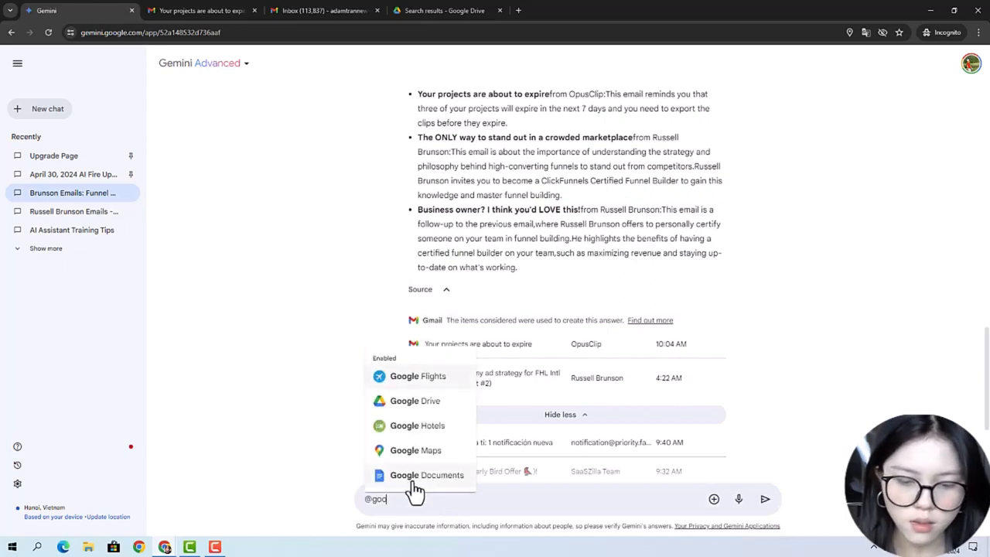
{"action": "left_click", "coordinate": [427, 475]}
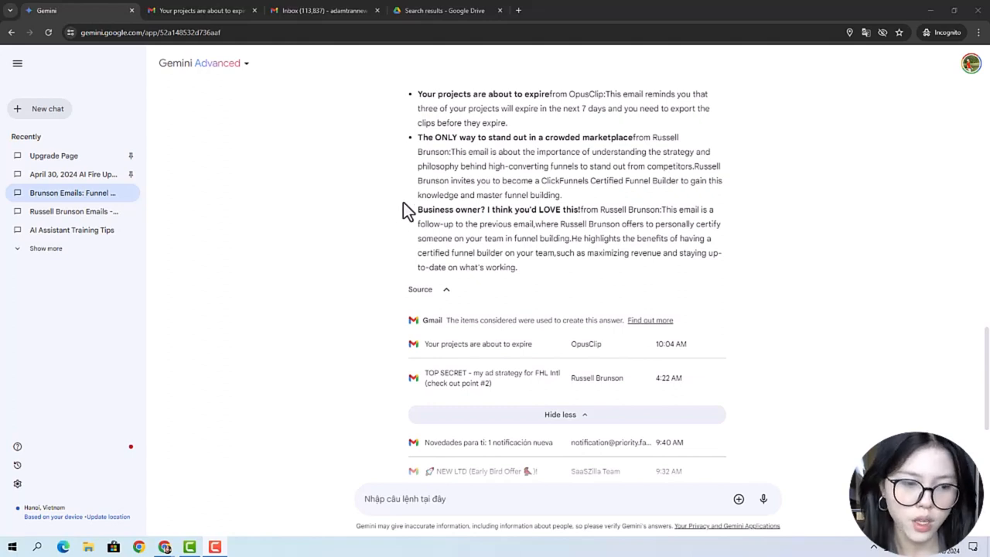
{"action": "mouse_move", "coordinate": [398, 216]}
{"action": "type", "text": "@Google Drive find me a collection of quotes about AI from industry leaders file"}
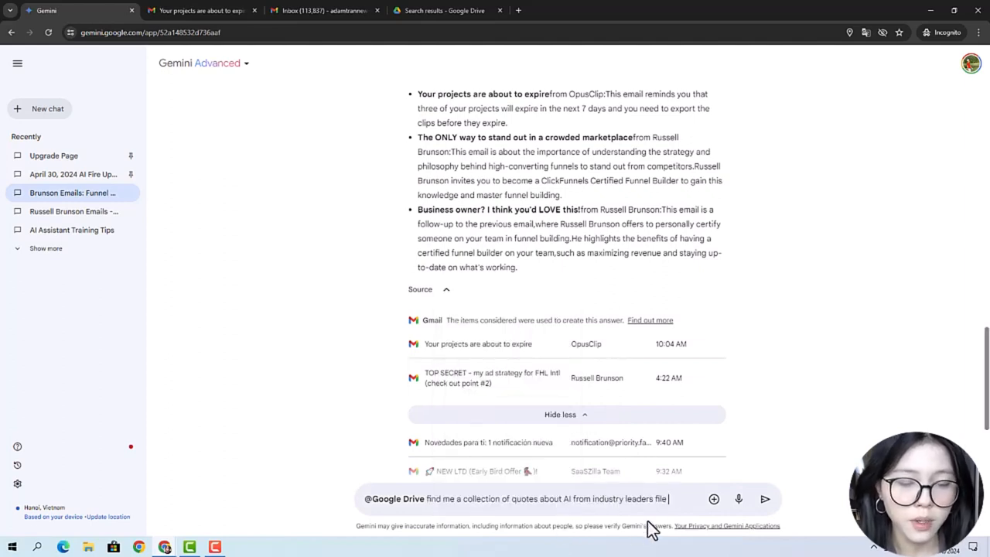
{"action": "mouse_move", "coordinate": [678, 513]}
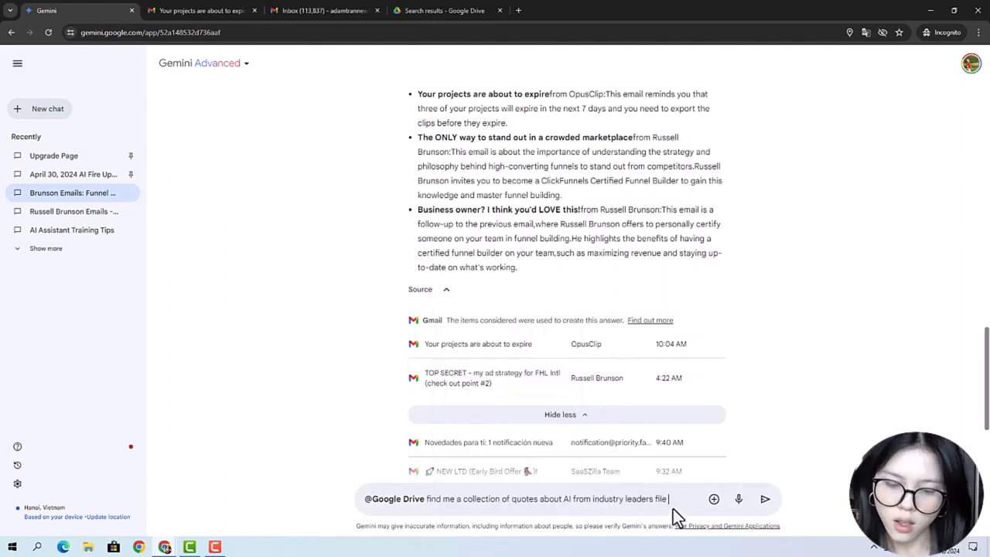
{"action": "mouse_move", "coordinate": [674, 501]}
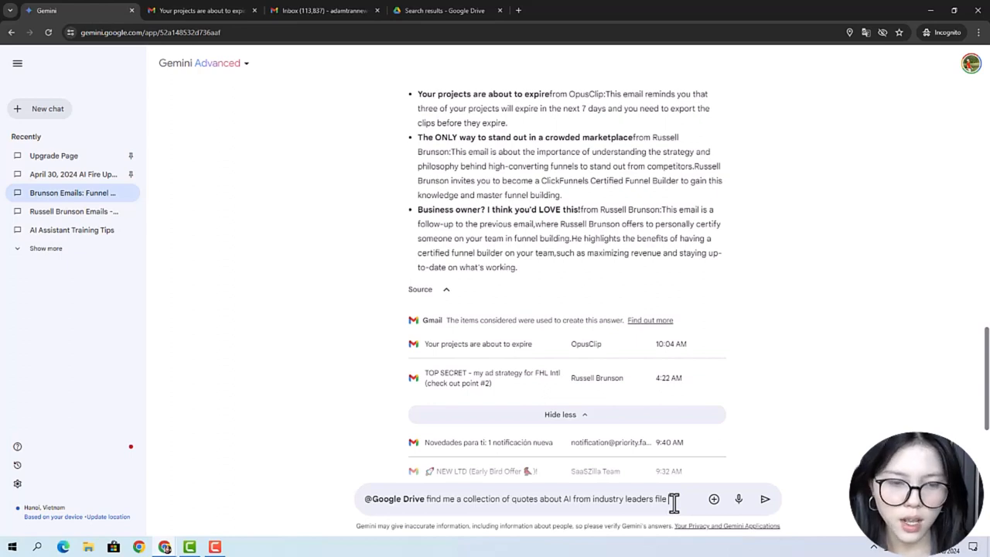
{"action": "type", "text": "from"}
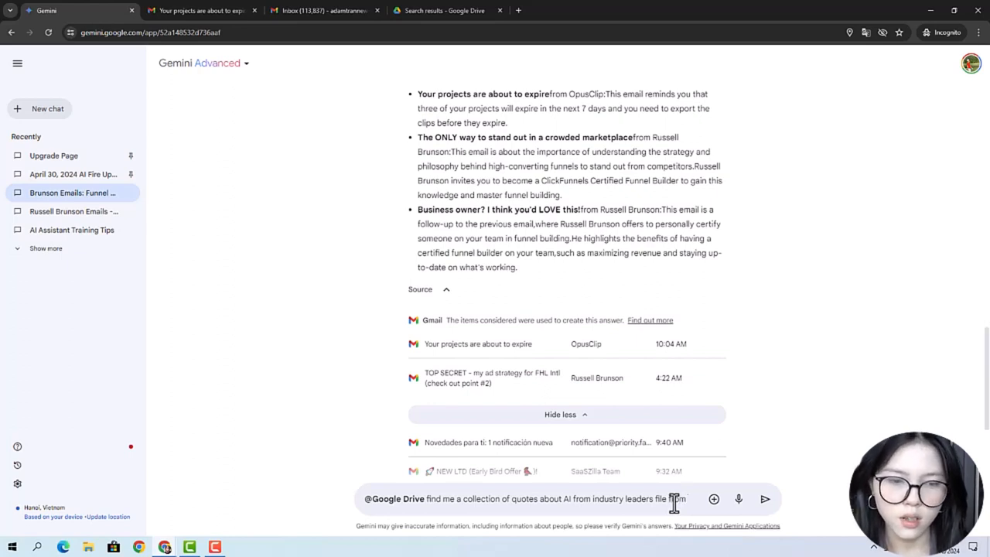
{"action": "type", "text": "from last year"}
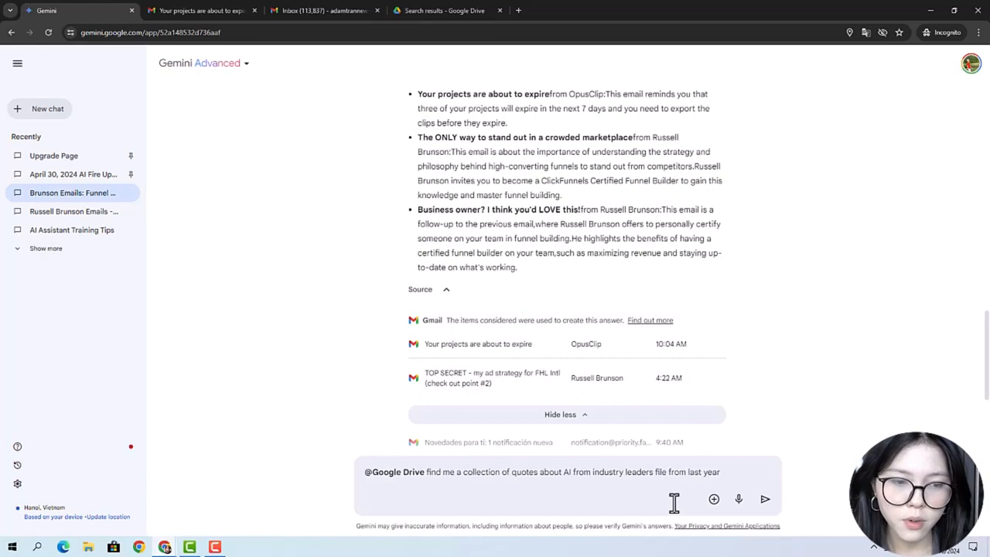
{"action": "type", "text": "and summarize with bullet"}
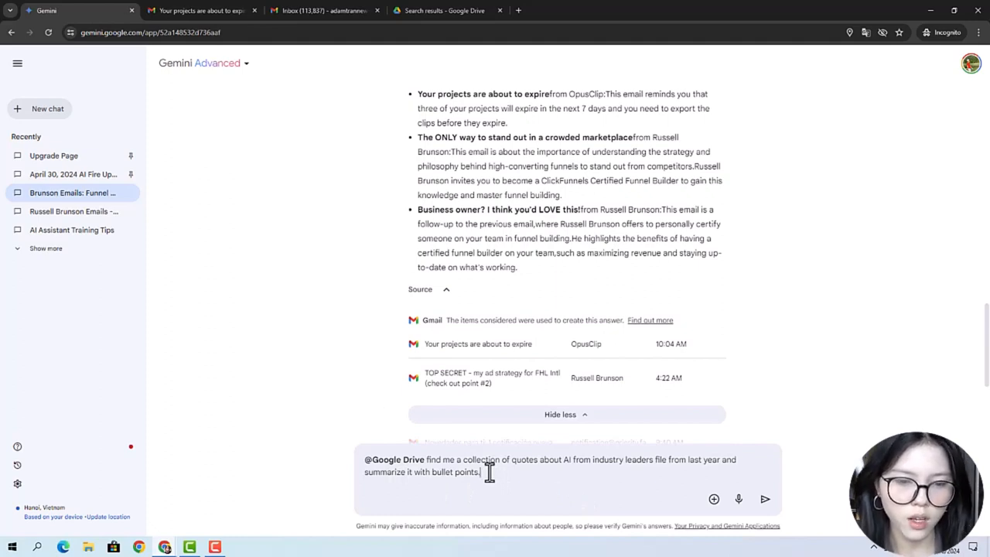
{"action": "left_click", "coordinate": [764, 498]}
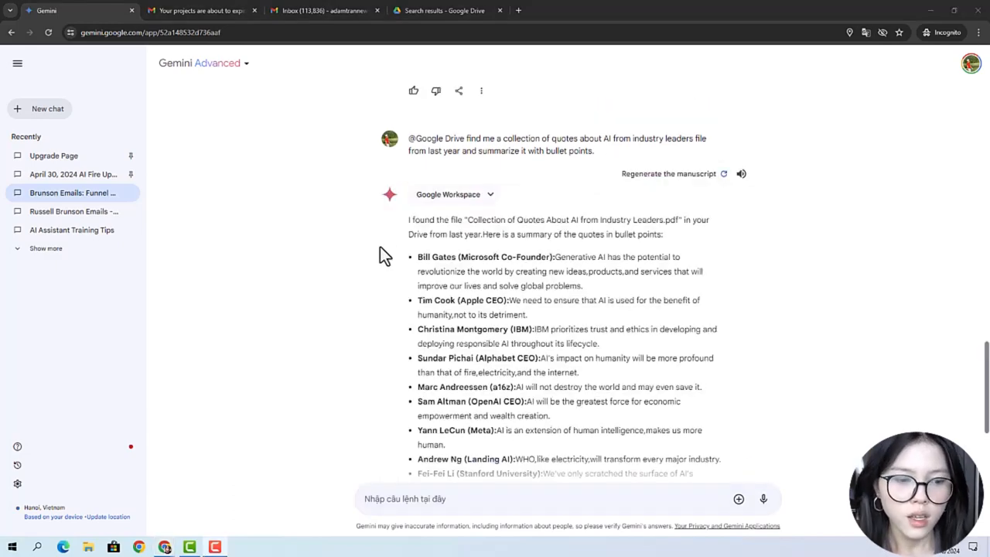
- Open the cited 'Collection of Quotes About AI from Industry Leaders' PDF from Sources
{"action": "scroll", "scroll_direction": "down", "scroll_amount": 3}
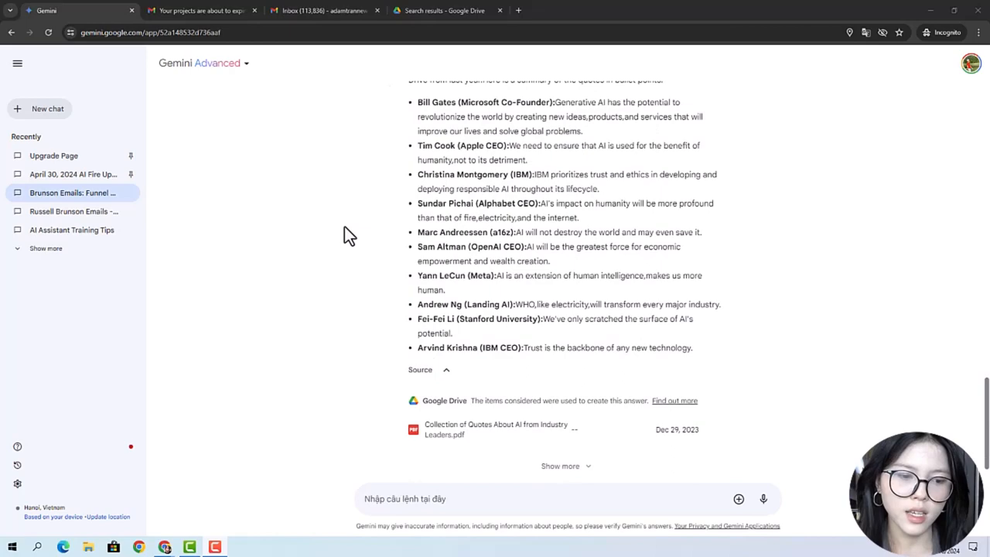
{"action": "scroll", "scroll_direction": "down", "scroll_amount": 3}
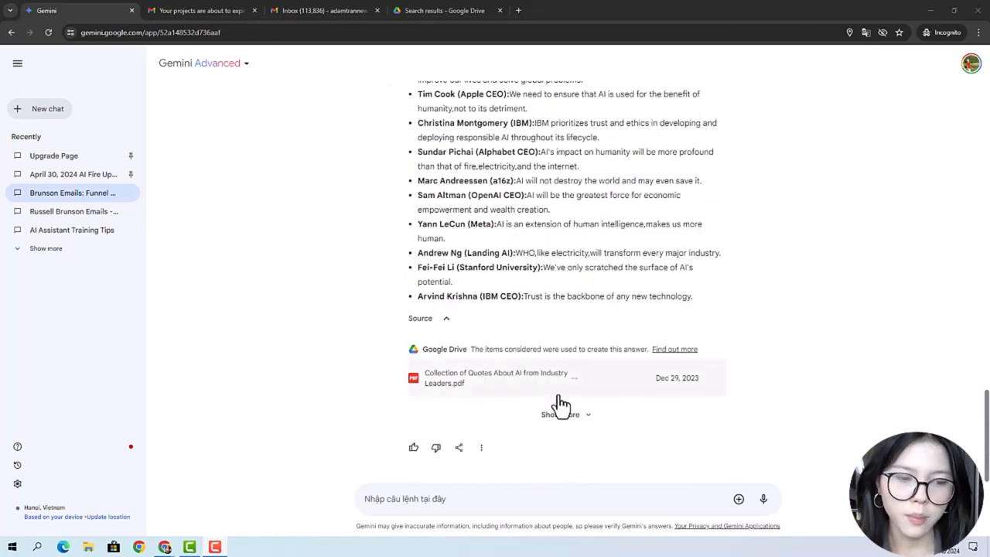
{"action": "left_click", "coordinate": [497, 377]}
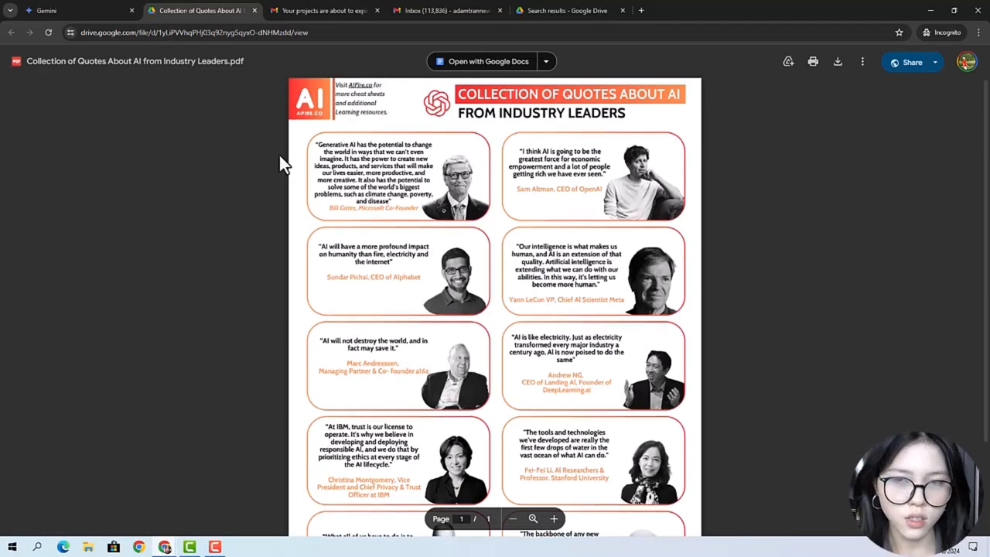